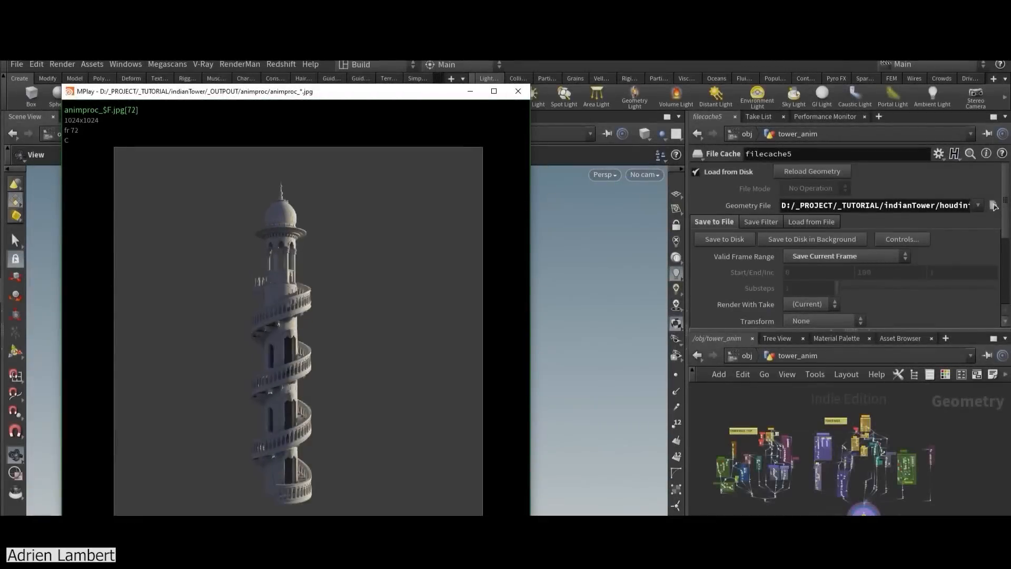
# Step: Step through the rendered spiral-staircase tower frames in MPlay
pyautogui.click(517, 91)
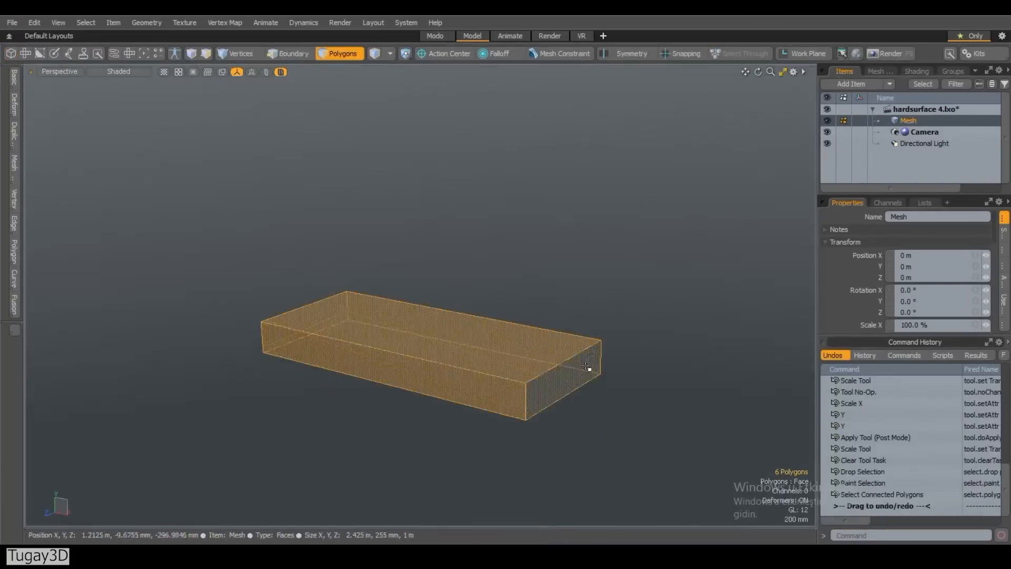
# Step: Flatten and widen the box into a rectangular slab with the Scale tool in Polygons mode
pyautogui.click(13, 77)
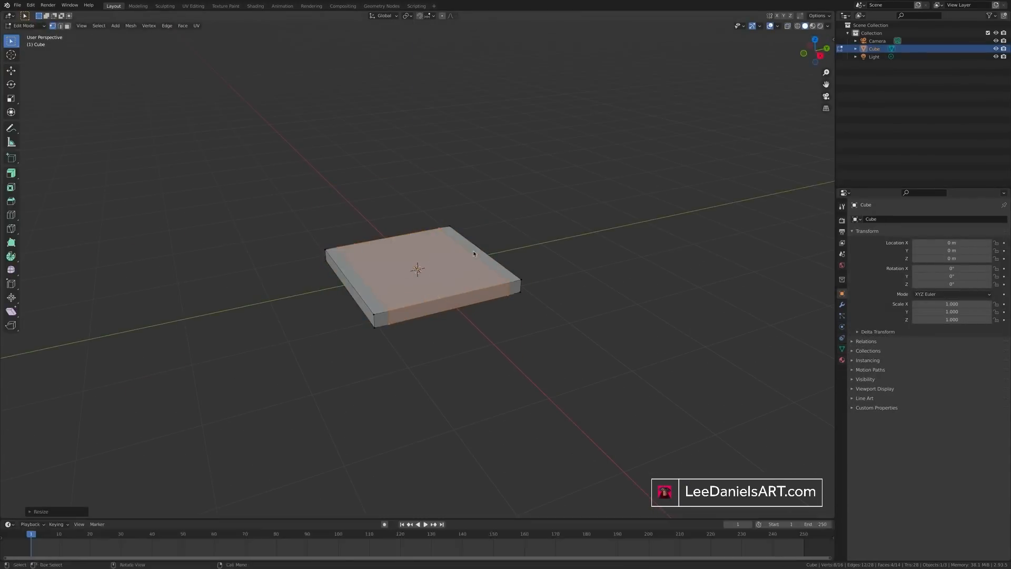
# Step: Search F3 for 'bridge' to find Bridge Edge Loops on the flattened cube
pyautogui.write('bridge')
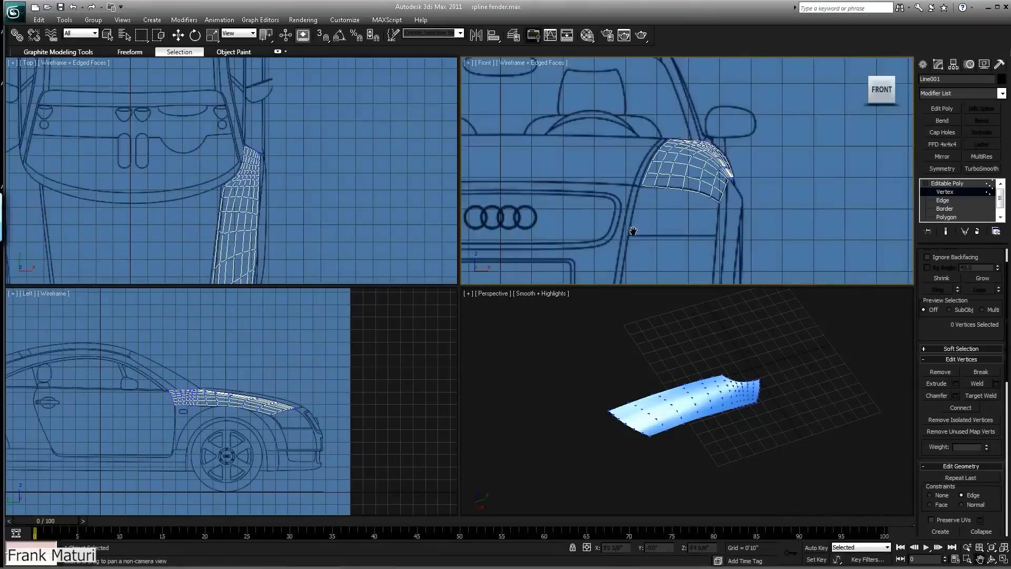
# Step: Select the fender's border edges at Edge level and extend them toward the hood centre
pyautogui.click(943, 200)
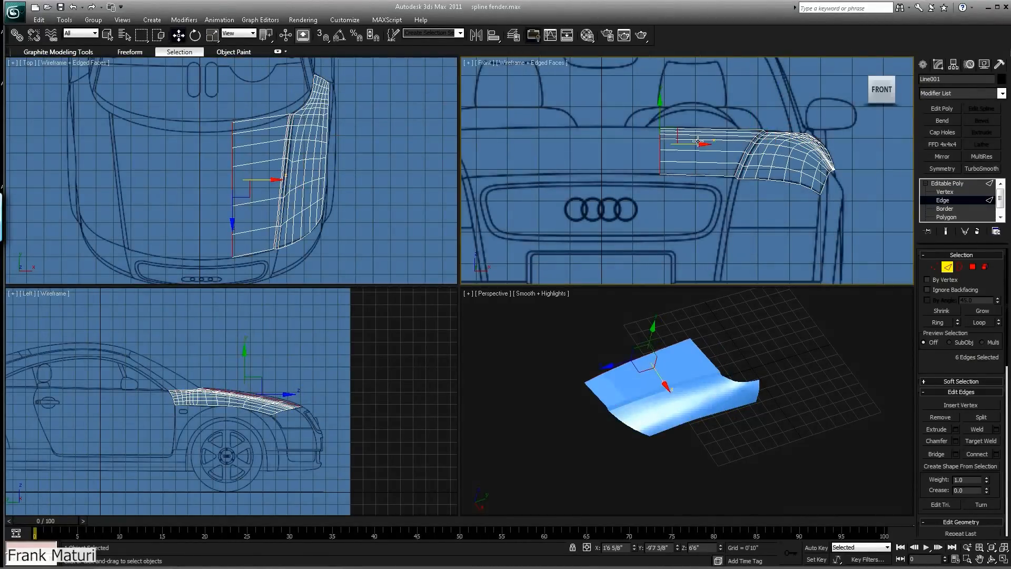
pyautogui.click(944, 192)
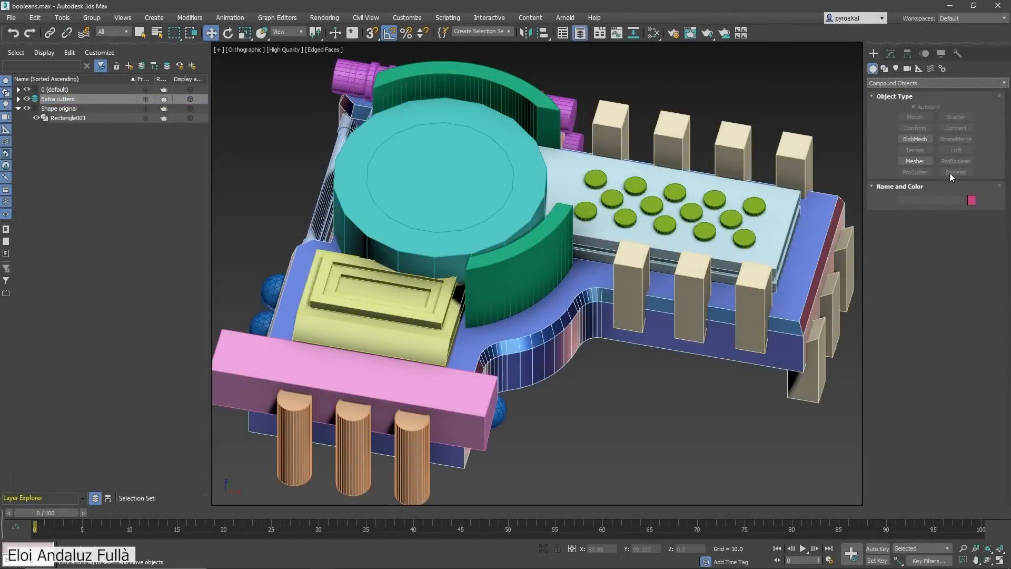
# Step: Subtract the cutters with ProBoolean and add a Chamfer modifier at Min. Angle 35
pyautogui.click(956, 172)
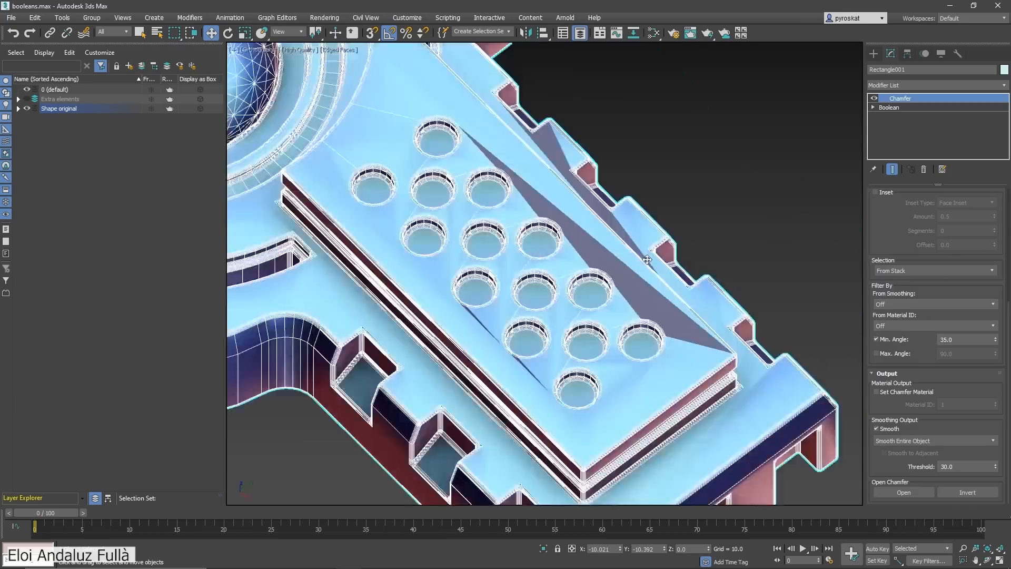
pyautogui.click(890, 116)
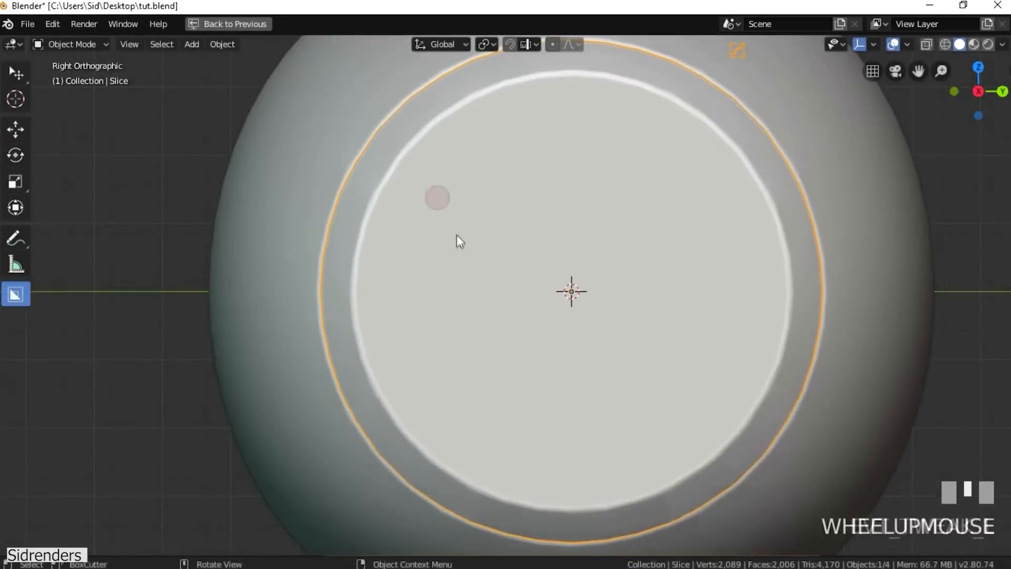
# Step: Drag a BoxCutter circle across the sphere in Right Orthographic view
pyautogui.moveTo(457, 241); pyautogui.dragTo(580, 367)
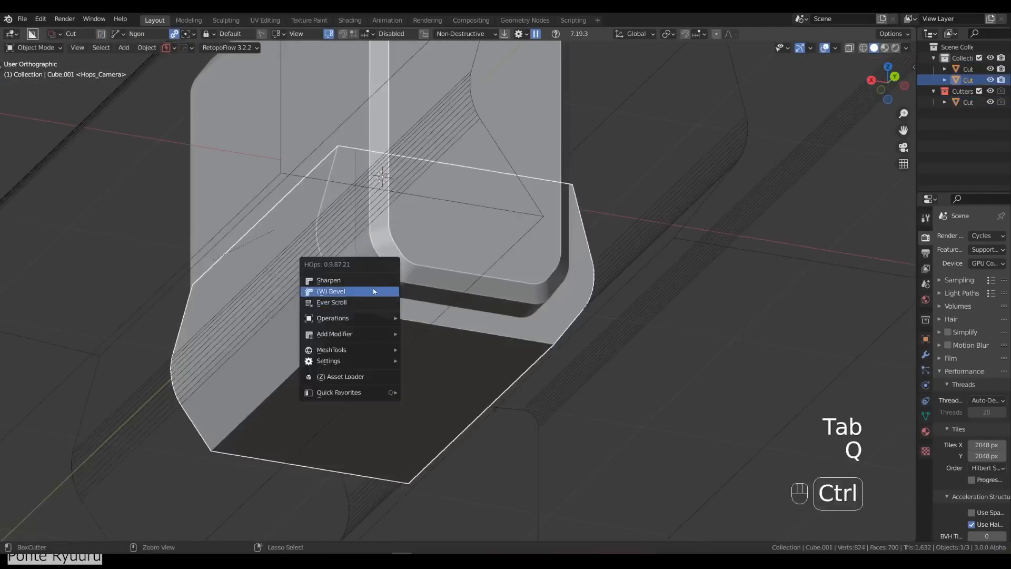
# Step: Bevel the cut part from the HardOps menu, then draw a rectangular boolean cut in Top view
pyautogui.click(331, 291)
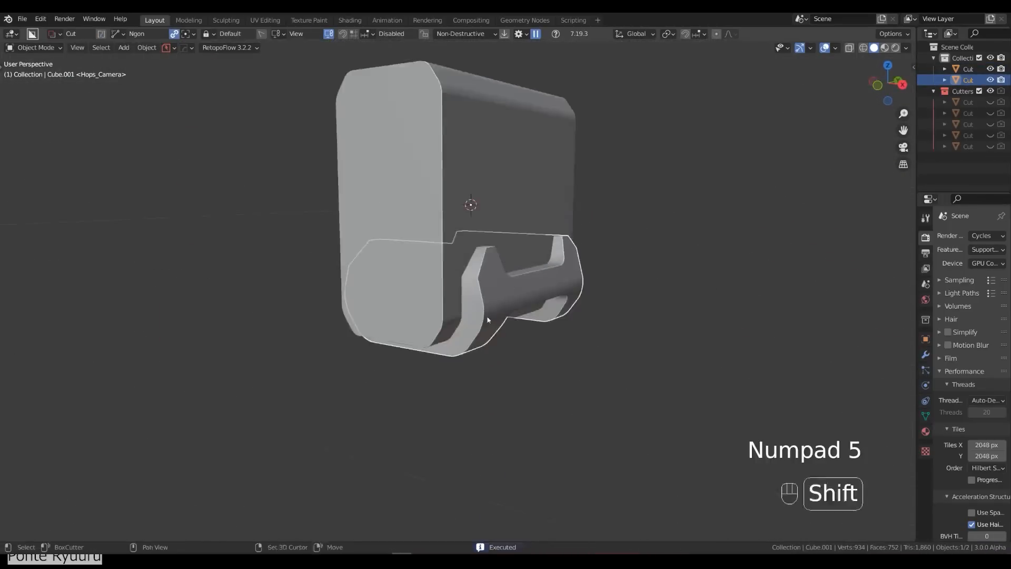
pyautogui.press('shift+2')
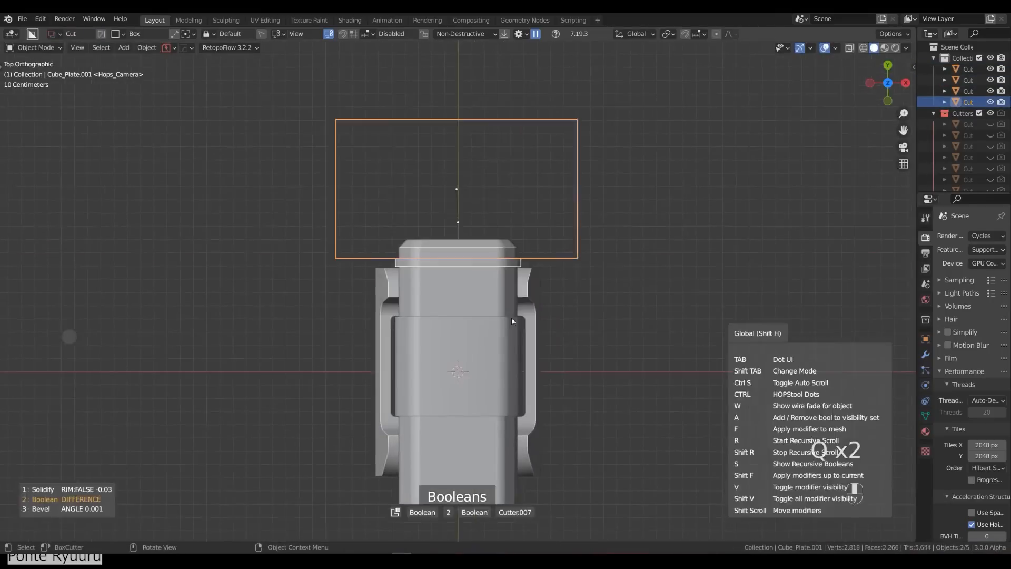
pyautogui.moveTo(456, 187); pyautogui.dragTo(488, 290)
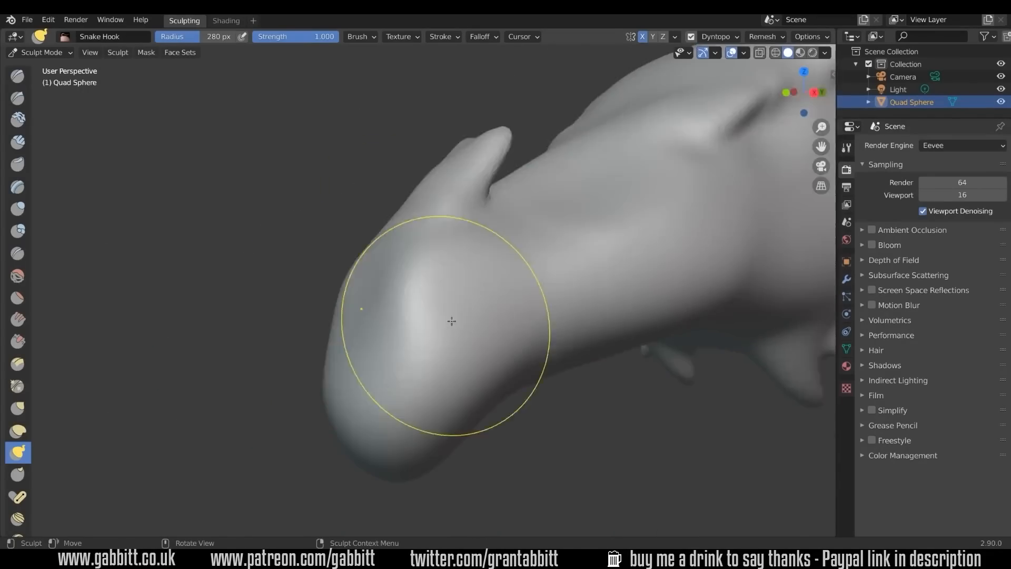
# Step: Carve and deepen crease lines on the creature's head with the Crease brush
pyautogui.click(17, 252)
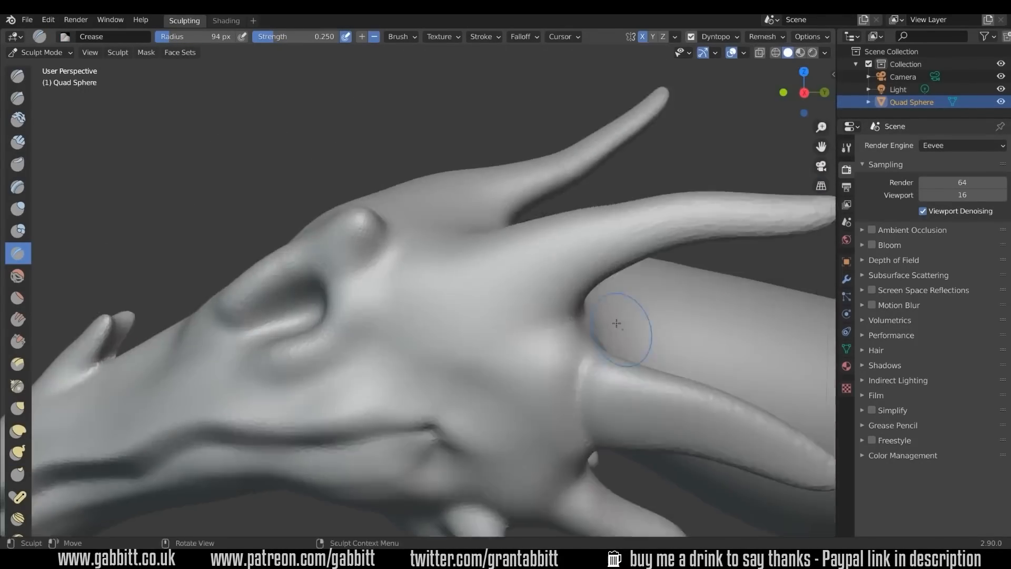
pyautogui.click(263, 20)
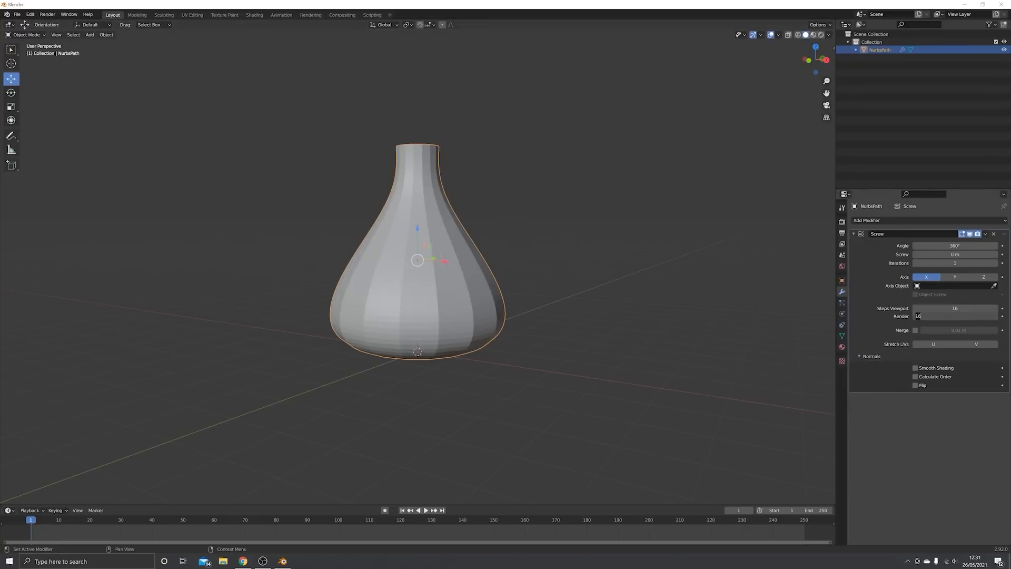
# Step: Add Decimate and Wireframe modifiers so the vase becomes a faceted strut lattice
pyautogui.press('Tab')
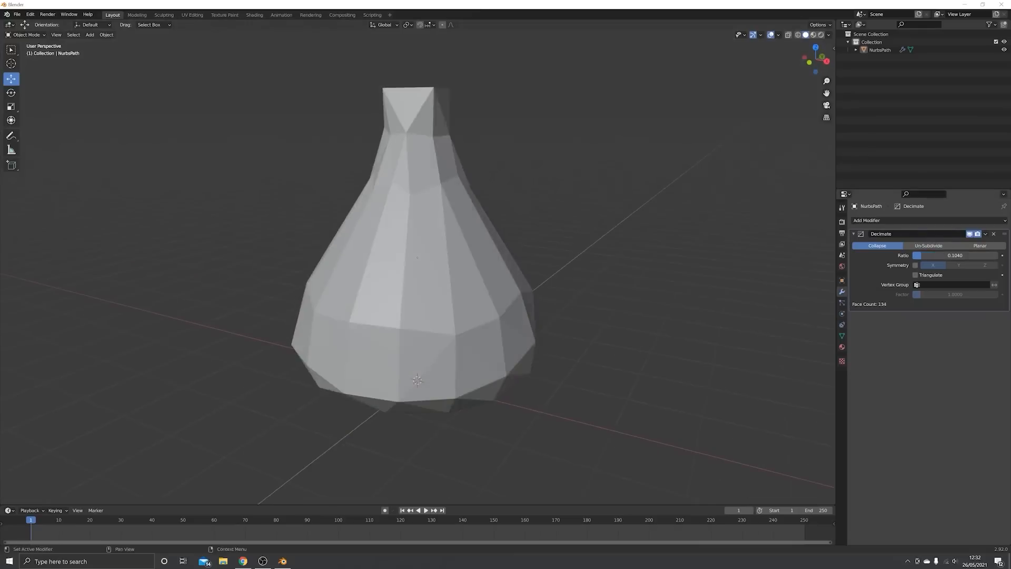
pyautogui.click(867, 220)
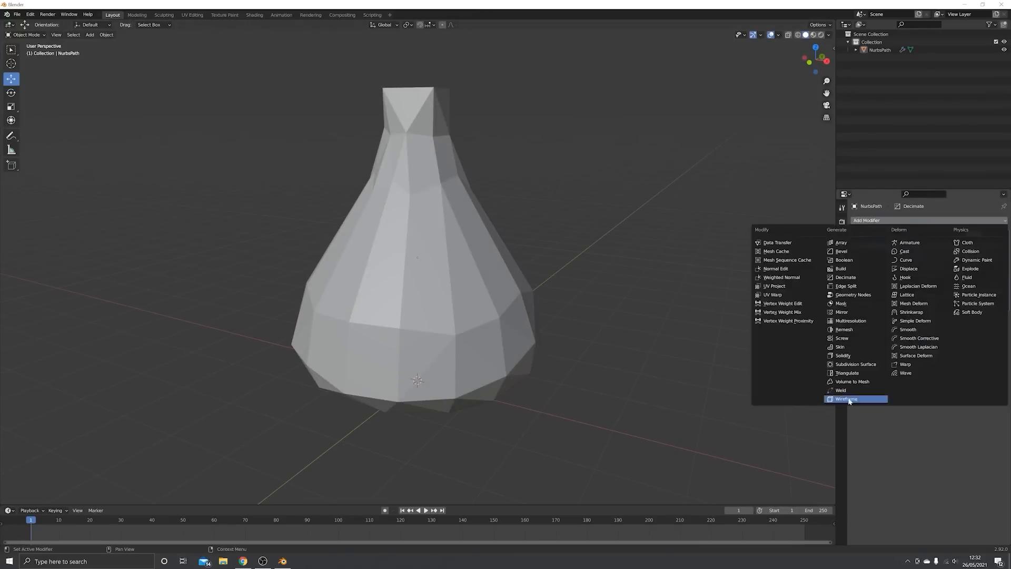
pyautogui.click(846, 399)
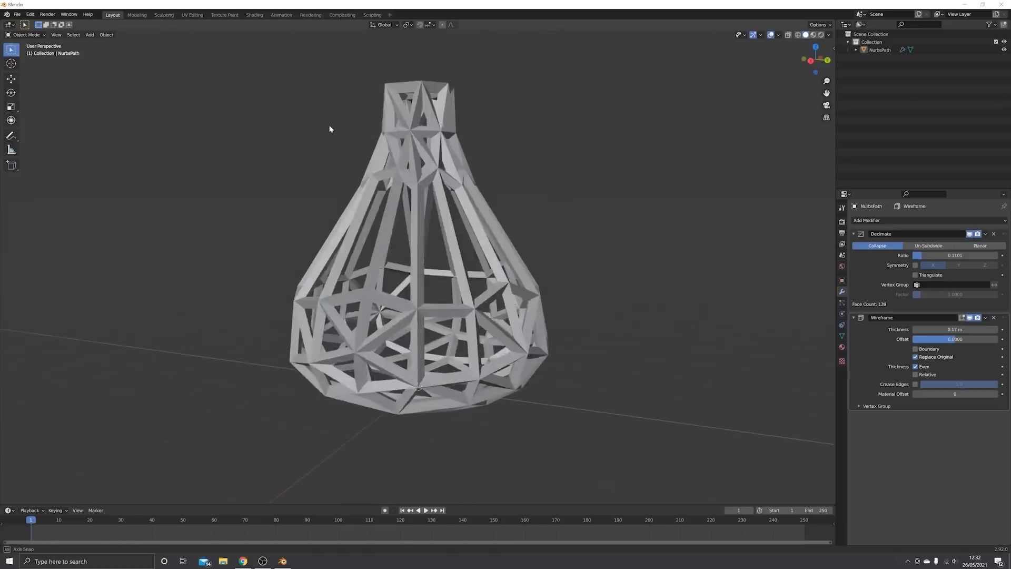
pyautogui.click(867, 220)
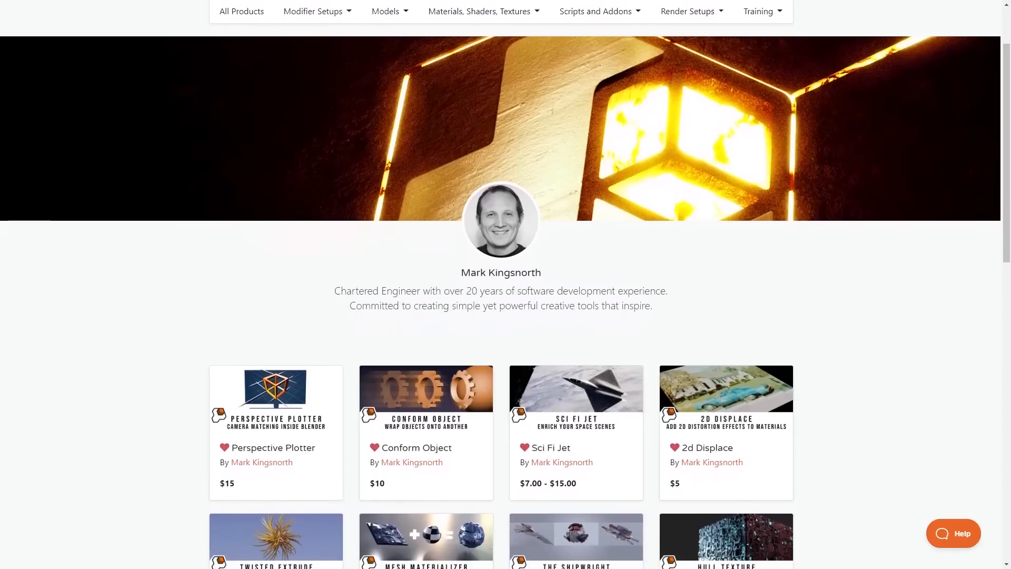
# Step: Scroll through the creator's add-on listings on Blender Market
pyautogui.scroll(-3)
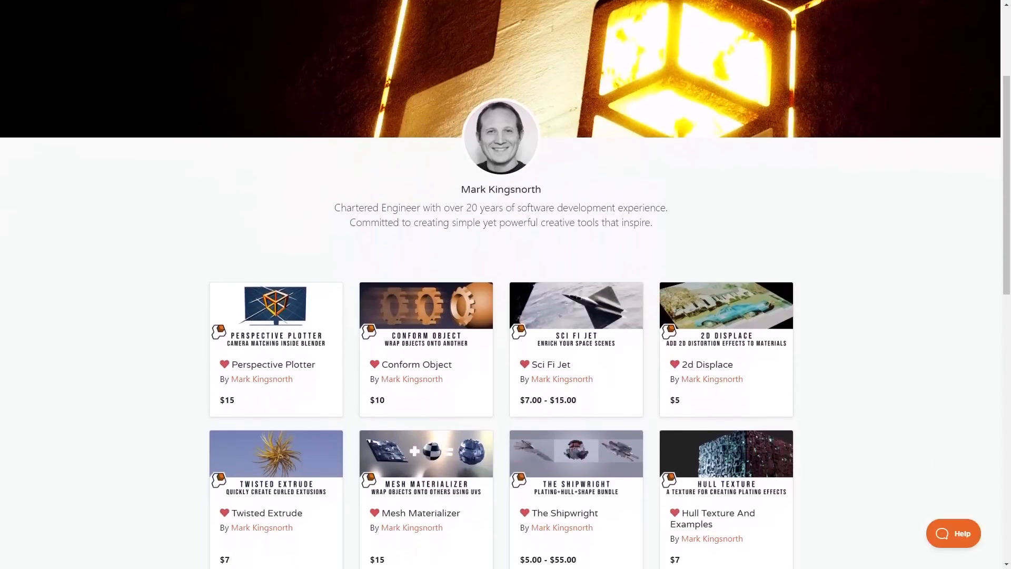
pyautogui.scroll(-3)
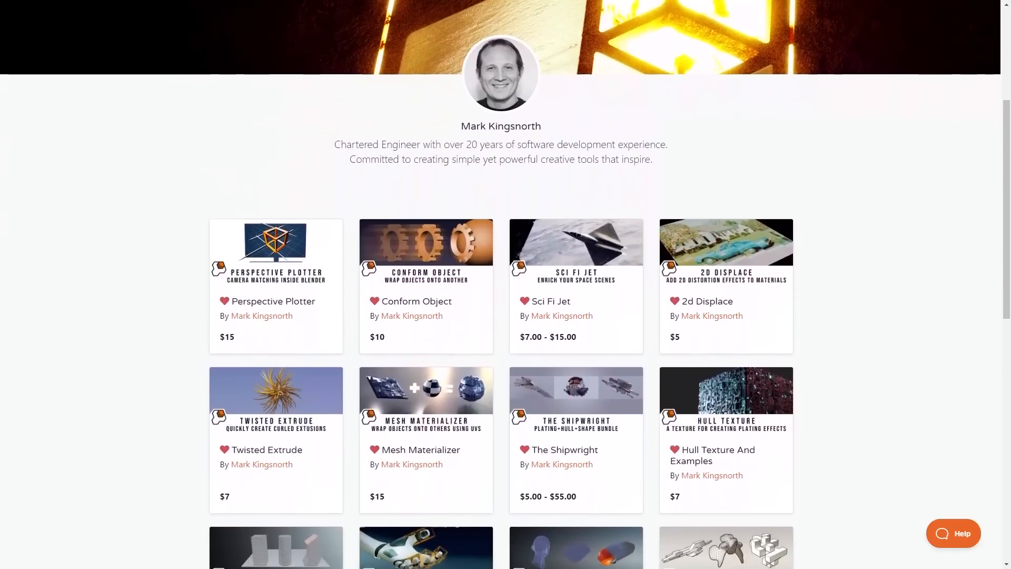
pyautogui.scroll(-3)
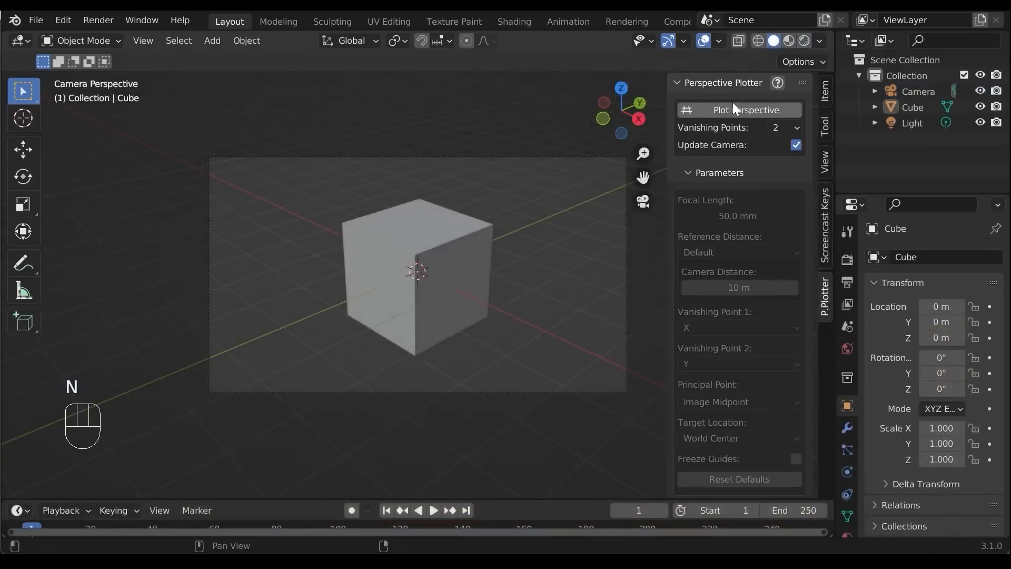
# Step: Match the camera with Perspective Plotter's vanishing points, then randomize the plating Master Seed
pyautogui.click(746, 109)
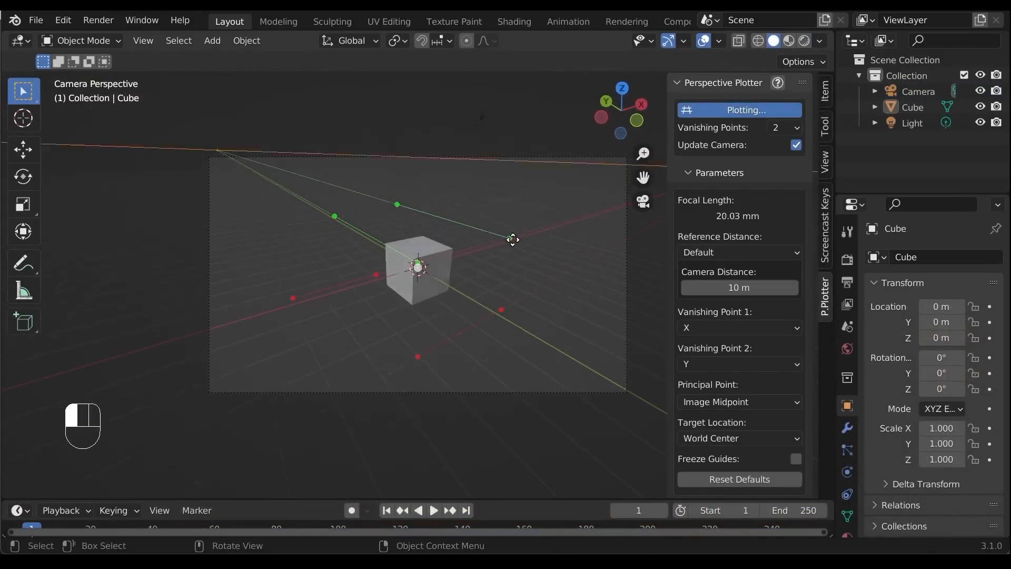
pyautogui.moveTo(511, 239); pyautogui.dragTo(520, 233)
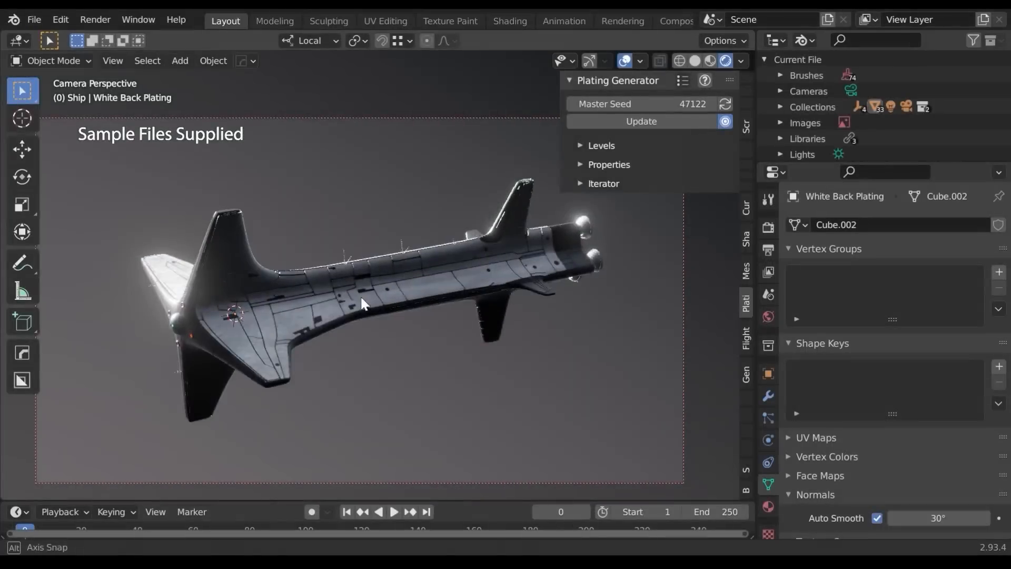
pyautogui.click(725, 104)
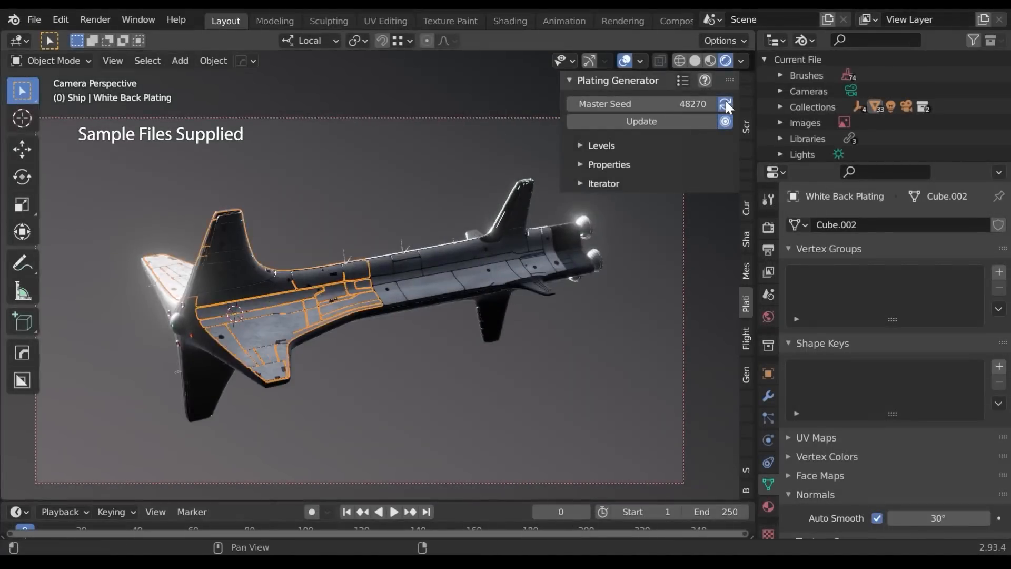